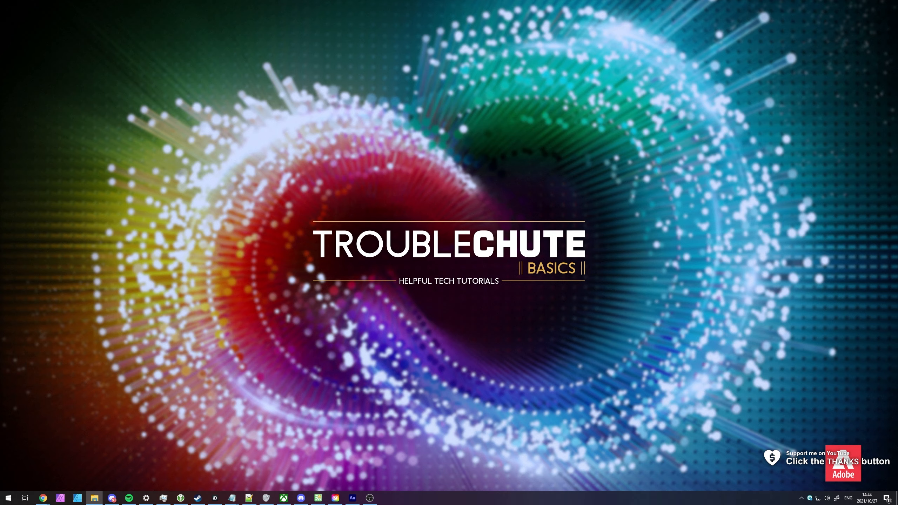
# Bring Audition forward and show the Favorites menu listing TcNo Effects Rack
pyautogui.click(351, 497)
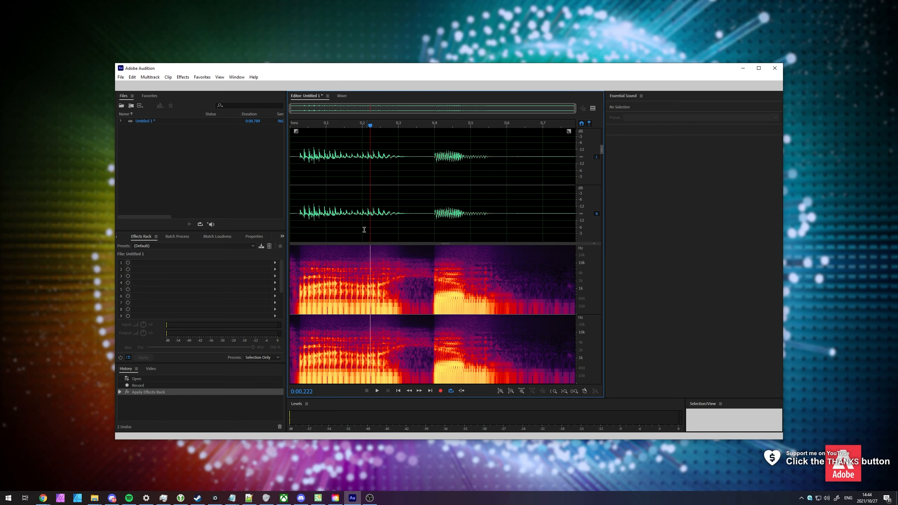
pyautogui.click(119, 18)
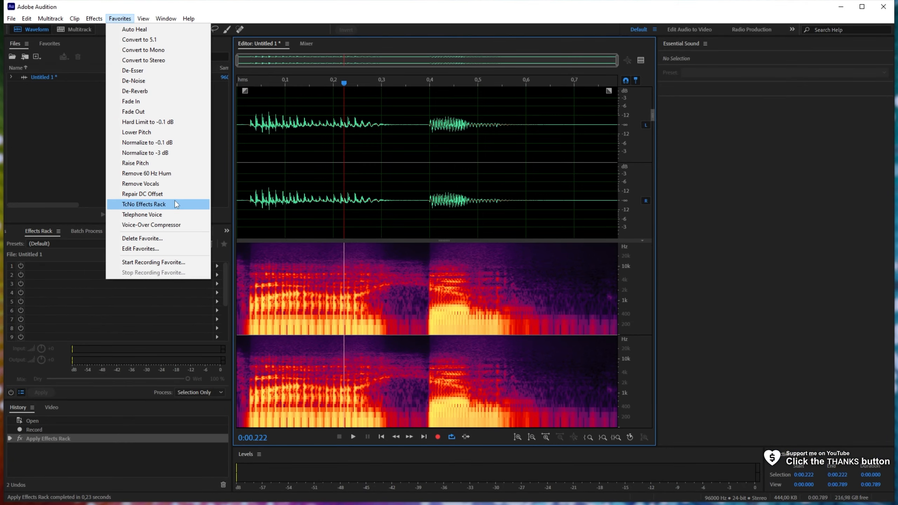
# Apply the TcNo Effects Rack favorite to the recorded clip
pyautogui.click(143, 204)
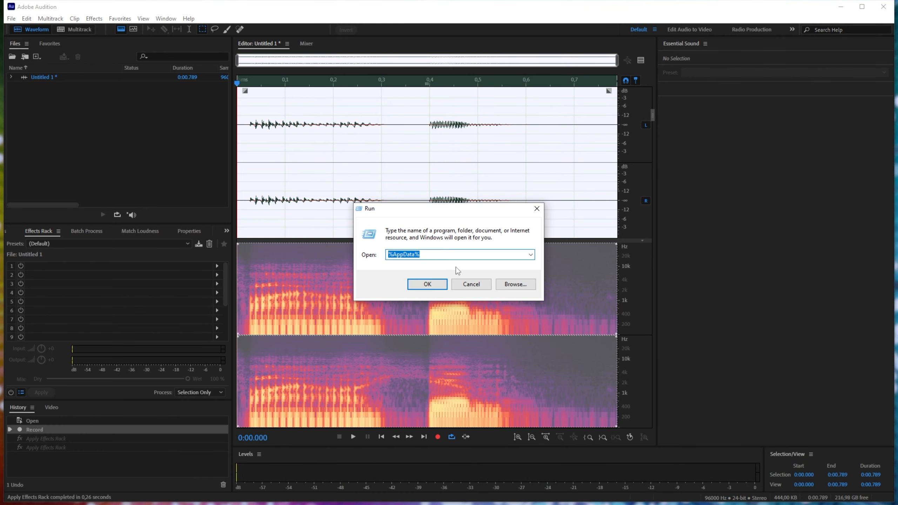
# Confirm the Run box to show %AppData%\Roaming in File Explorer
pyautogui.click(404, 254)
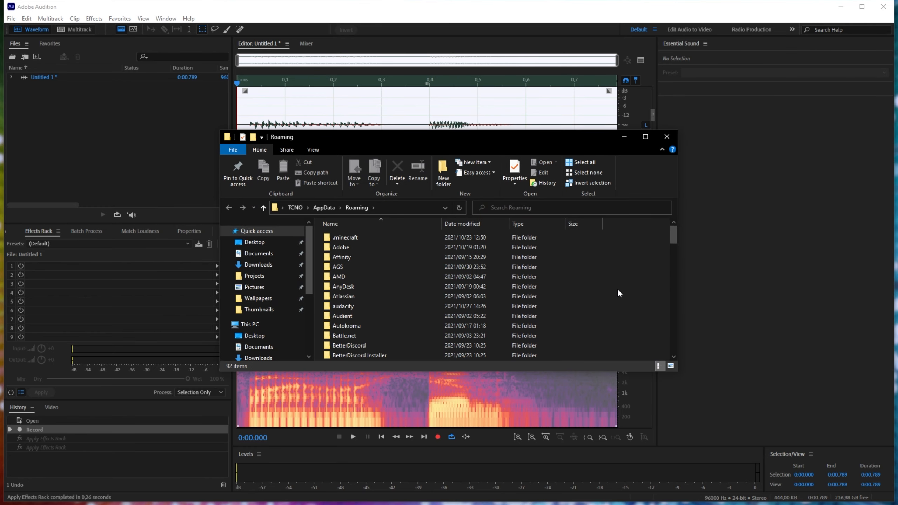
# Show the View ribbon options with hidden items and file extensions enabled
pyautogui.click(313, 149)
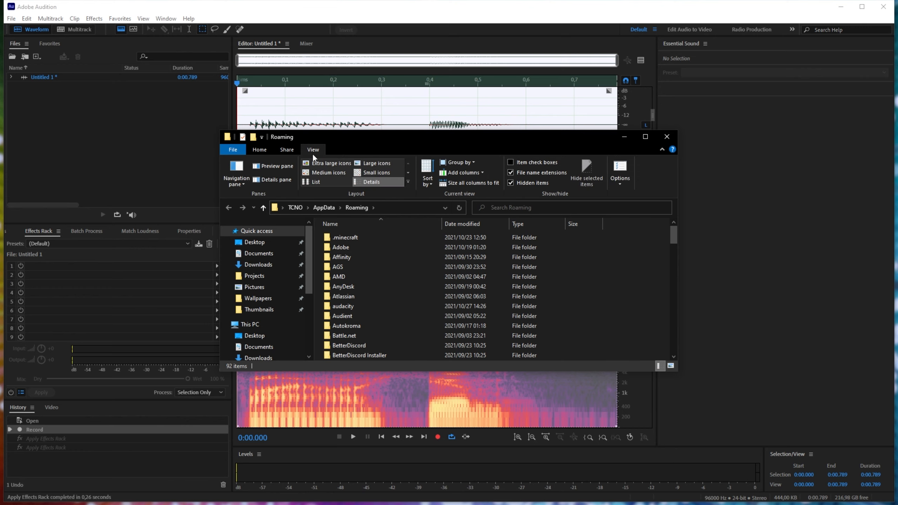
pyautogui.moveTo(535, 183)
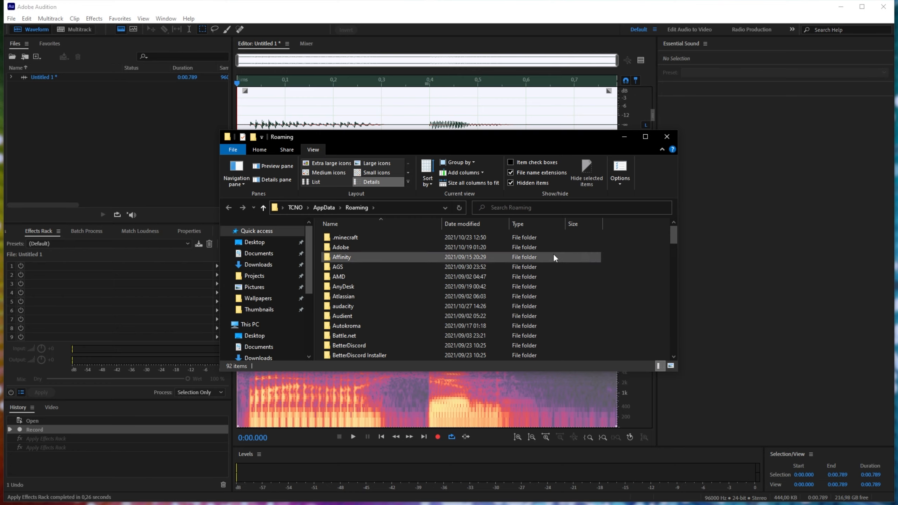
# Navigate into Adobe\Audition\14.0, backing out of the 15.0 folder on the way
pyautogui.doubleClick(340, 247)
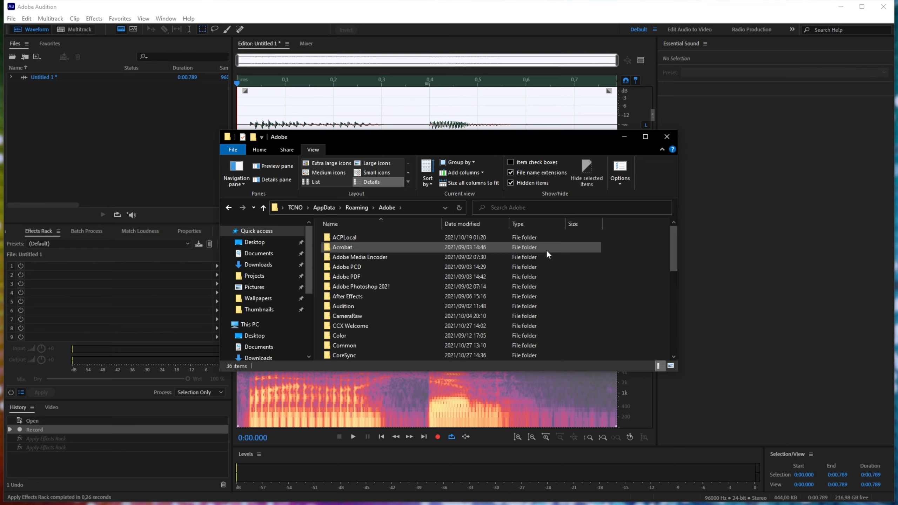
pyautogui.doubleClick(342, 306)
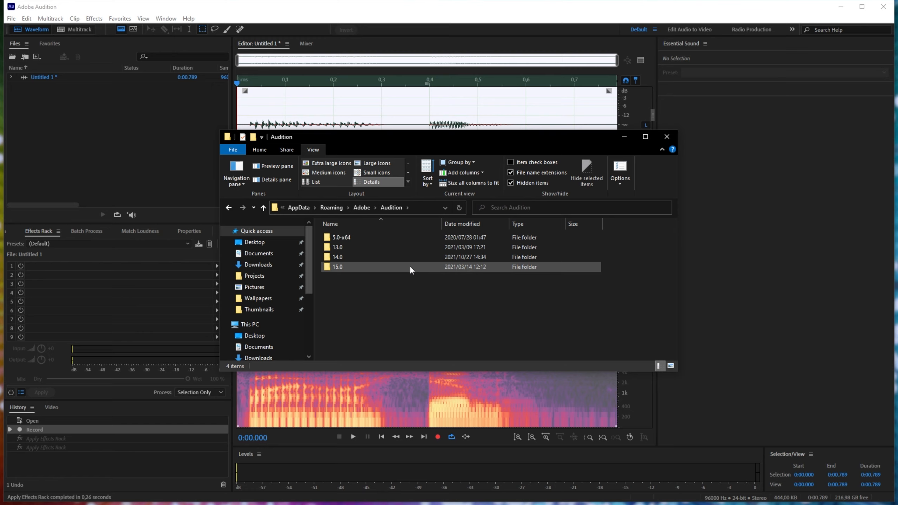
pyautogui.doubleClick(336, 267)
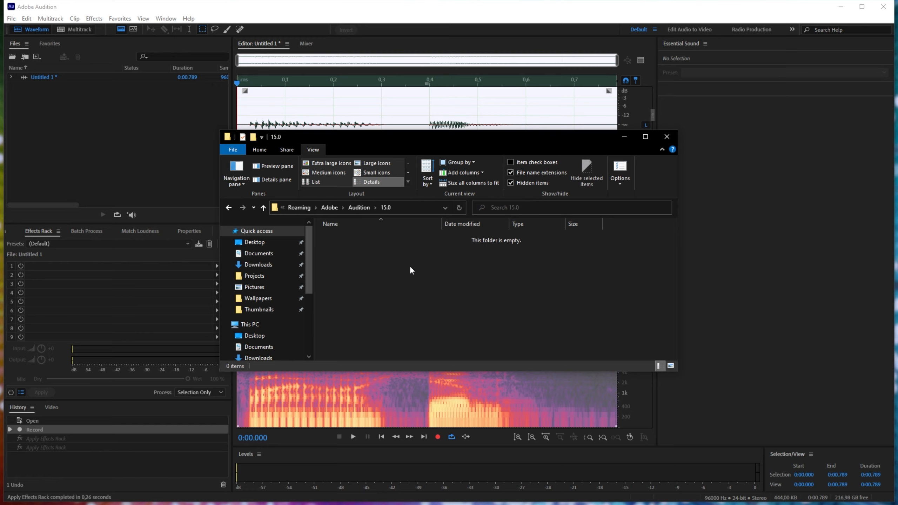
pyautogui.click(262, 207)
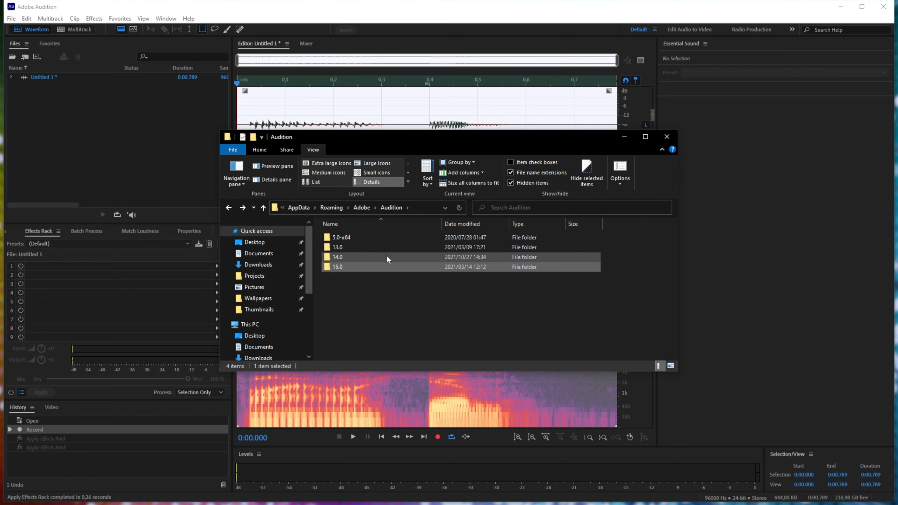
pyautogui.doubleClick(337, 256)
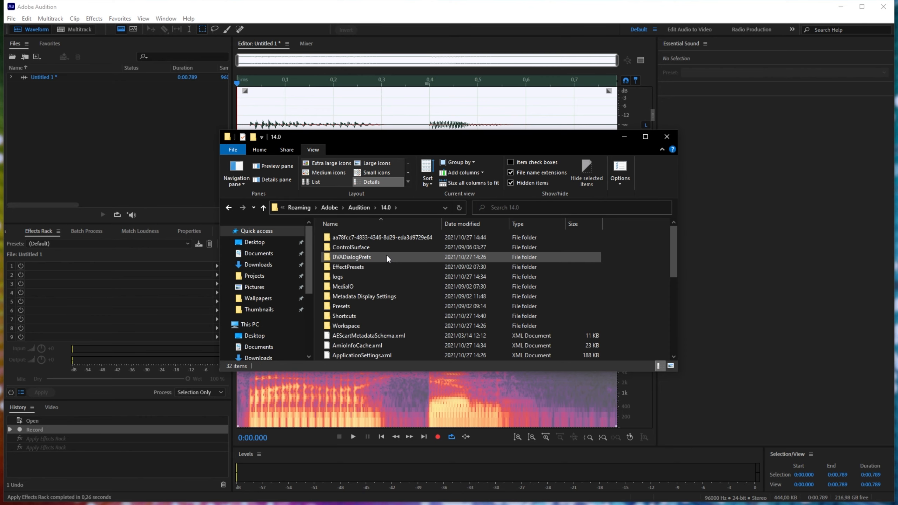
# Select Favorites.xml and bring up its context menu
pyautogui.scroll(-3)
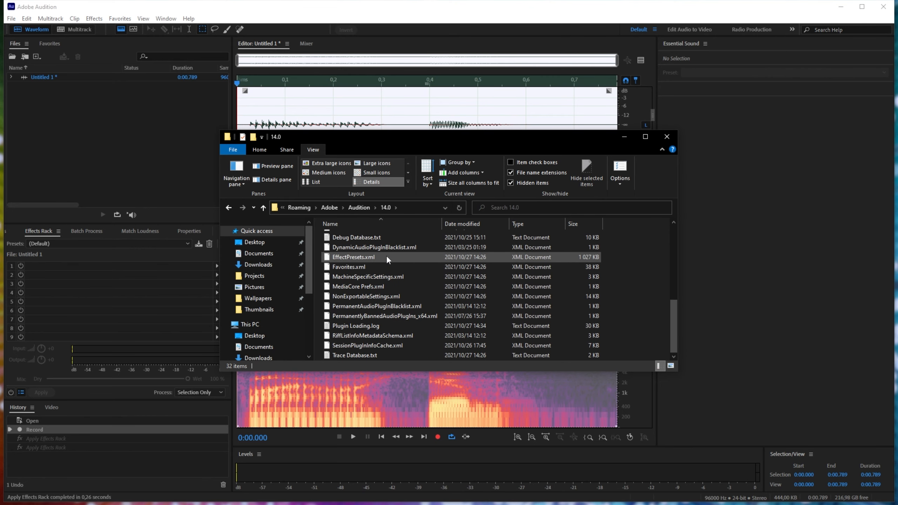
pyautogui.click(348, 266)
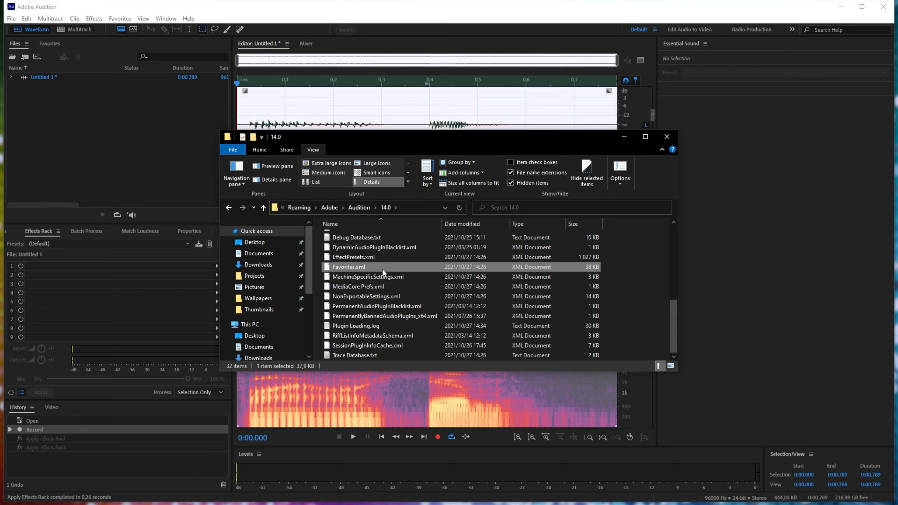
pyautogui.rightClick(348, 267)
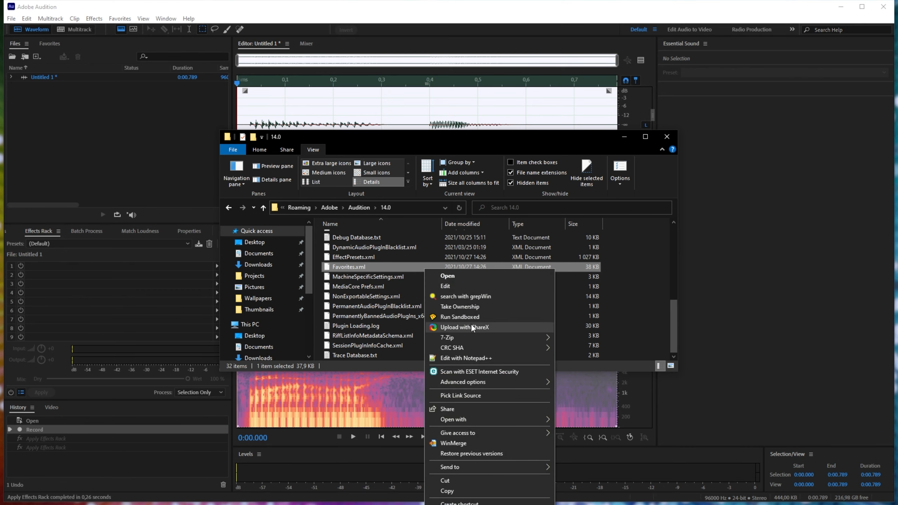
# View Favorites.xml in Notepad++ and scroll to the TcNo Effects Rack entry
pyautogui.click(466, 357)
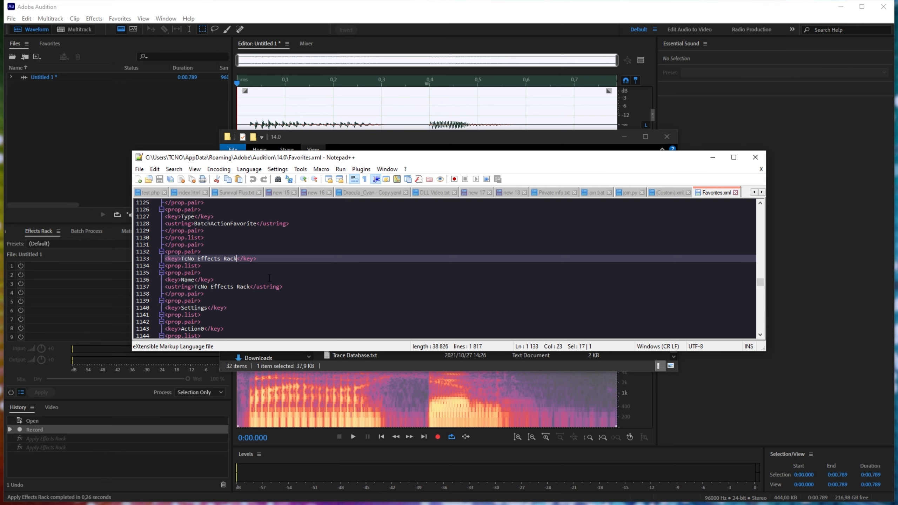
pyautogui.scroll(-3)
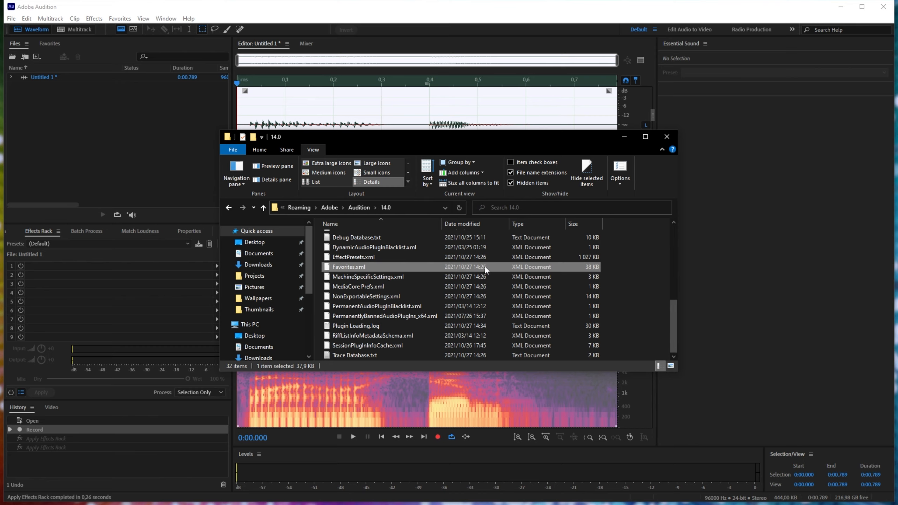
pyautogui.moveTo(409, 211)
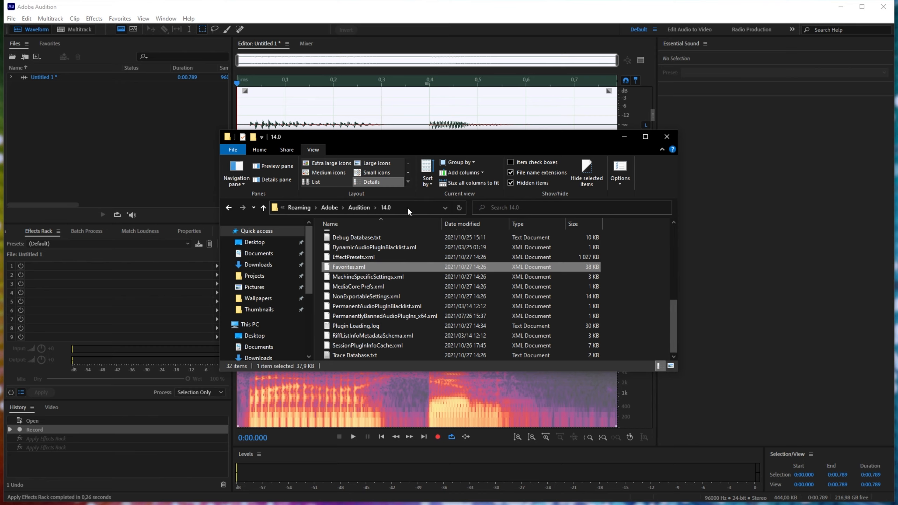
# Close the 14.0 folder window and minimize Audition to show the desktop
pyautogui.click(366, 208)
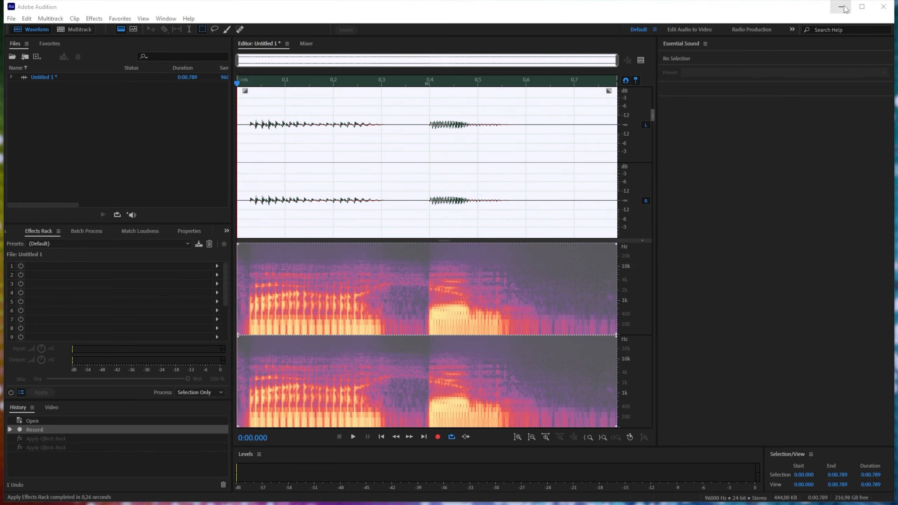
pyautogui.click(843, 7)
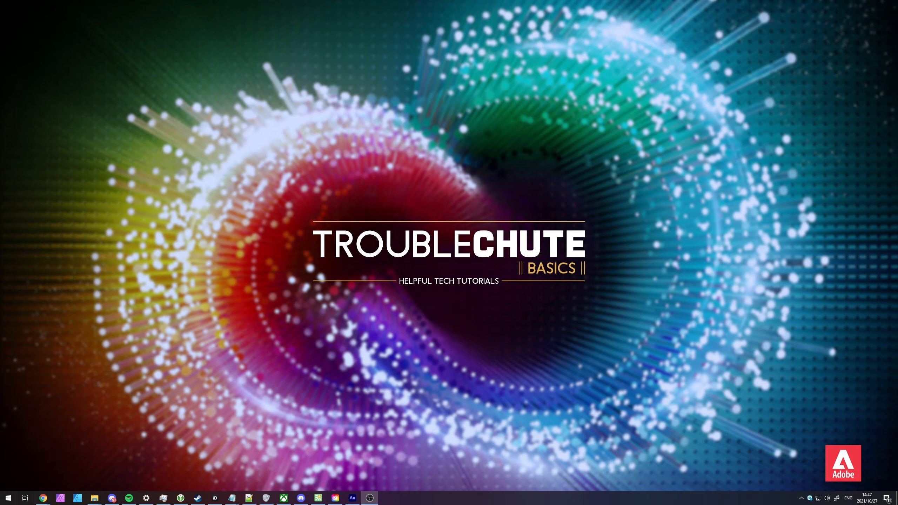